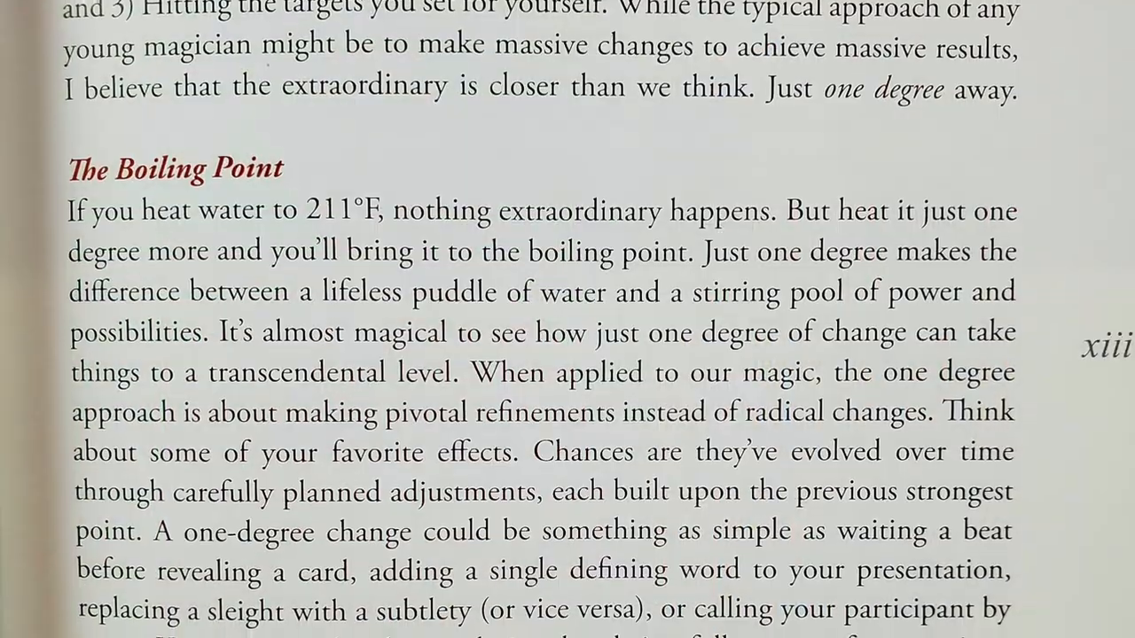
scroll("down", 3)
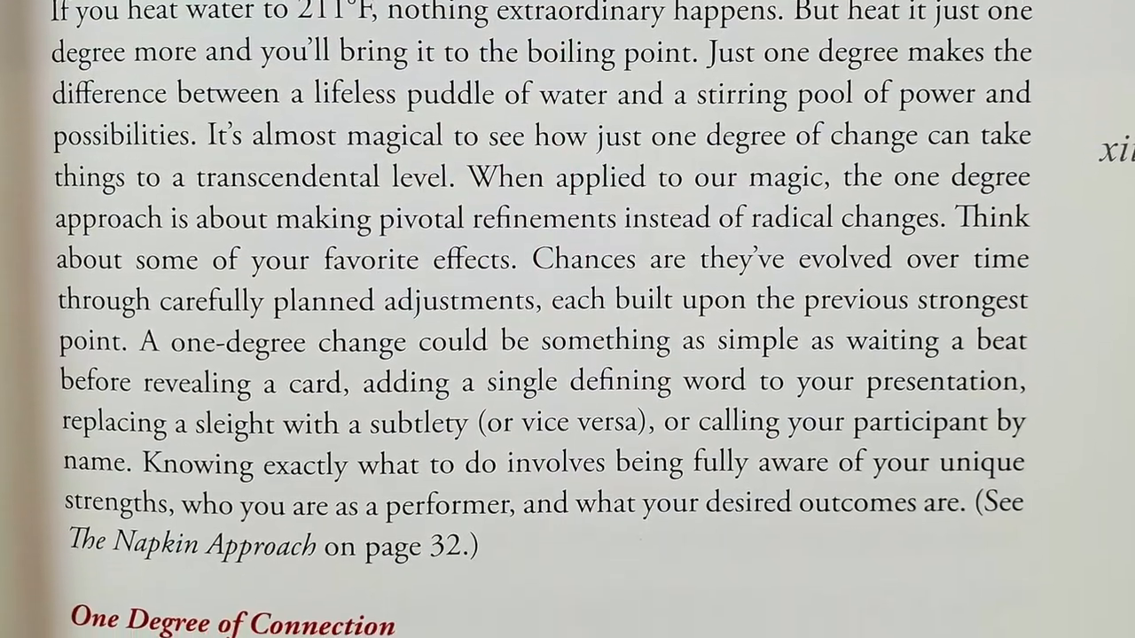